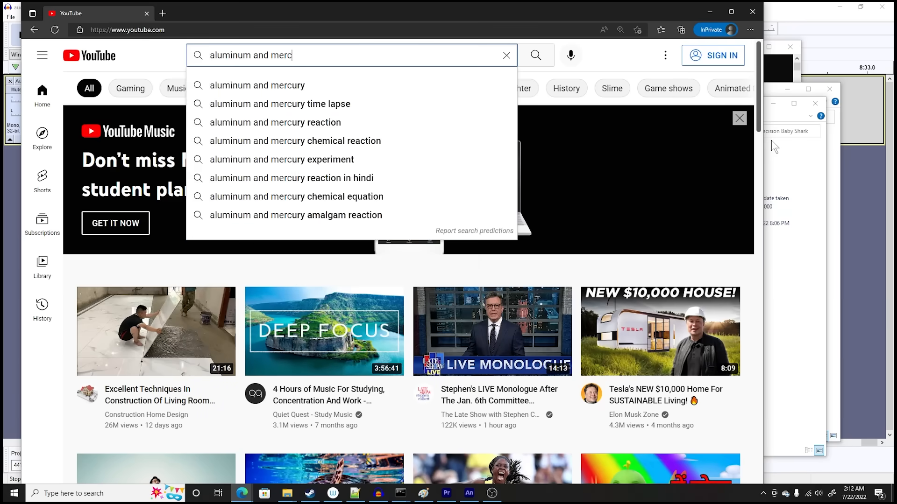
Search YouTube for 'aluminum and mercury' via the suggested result
{"action": "left_click", "coordinate": [258, 85]}
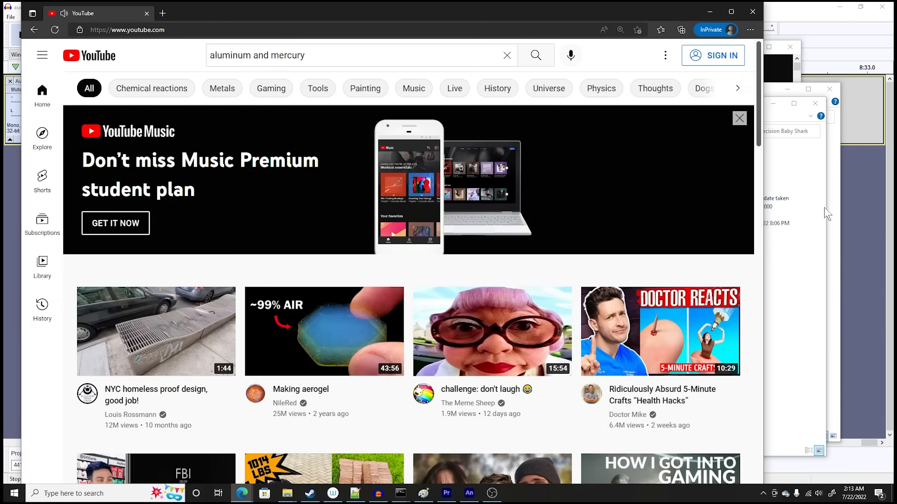
{"action": "left_click", "coordinate": [324, 331]}
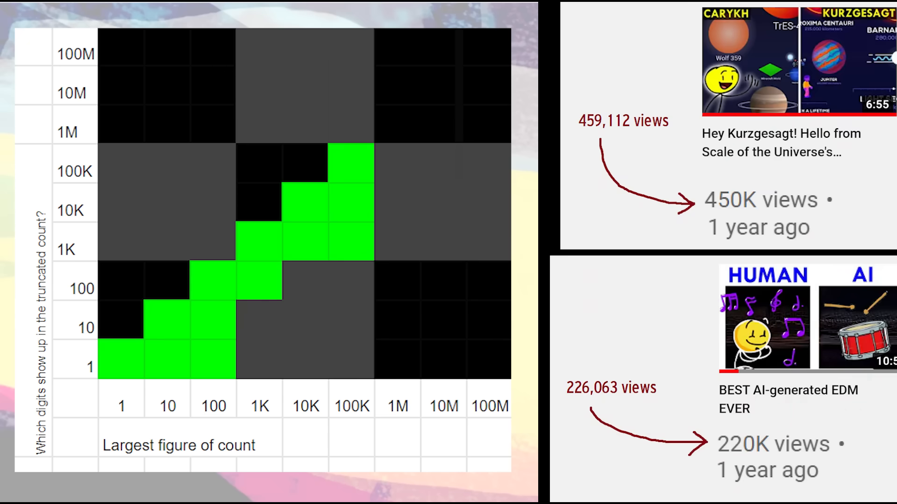
Show the digit grid up to 100M beside the 459,112-views-as-450K example
{"action": "left_click", "coordinate": [351, 406]}
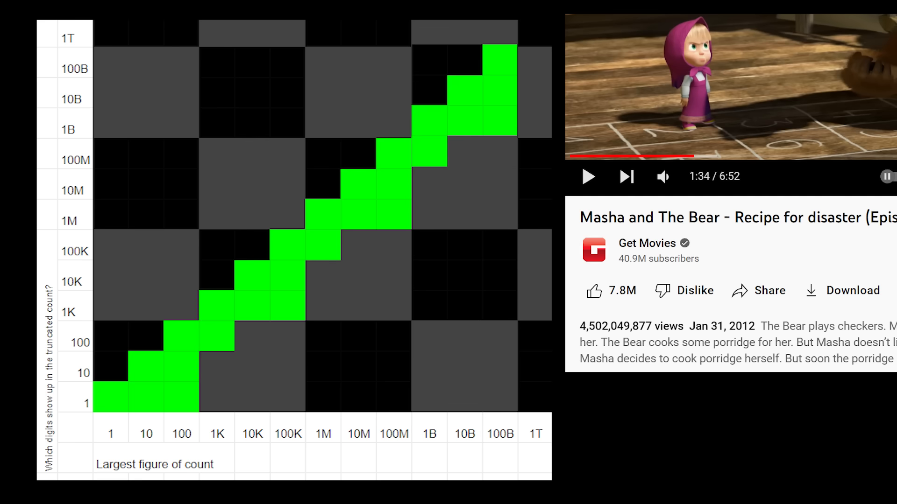
{"action": "left_click", "coordinate": [430, 434]}
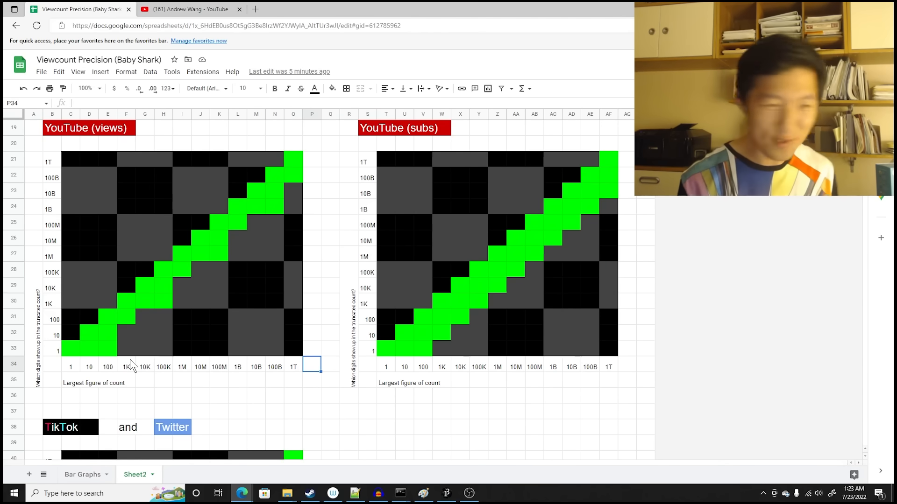
{"action": "mouse_move", "coordinate": [131, 314]}
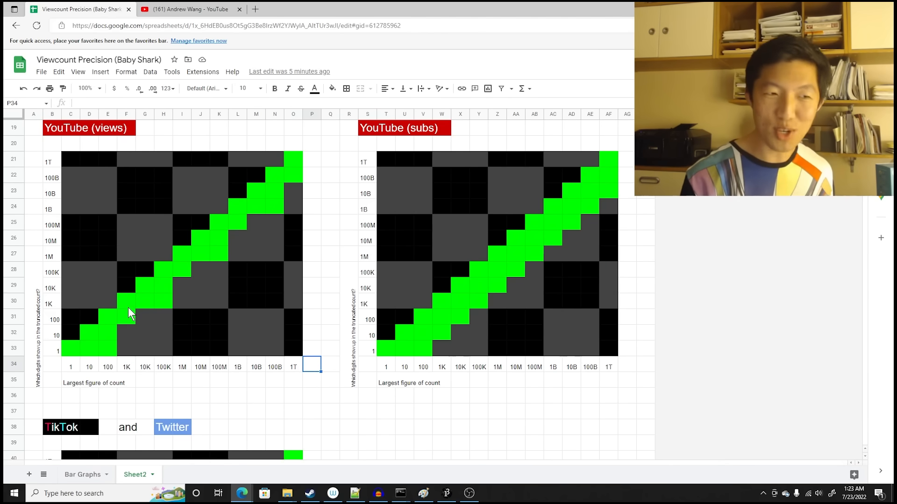
Review the YouTube views and subs grids on Sheet2, then switch to the channel page
{"action": "left_click", "coordinate": [182, 332]}
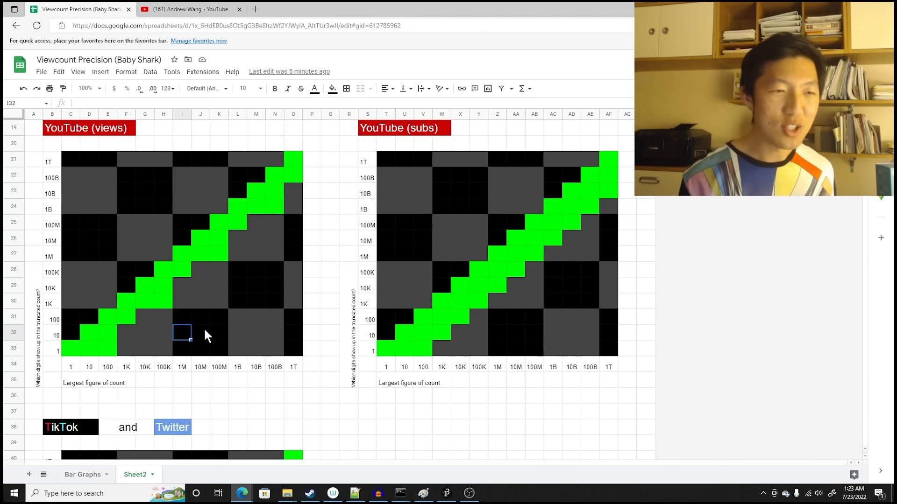
{"action": "left_click", "coordinate": [274, 332]}
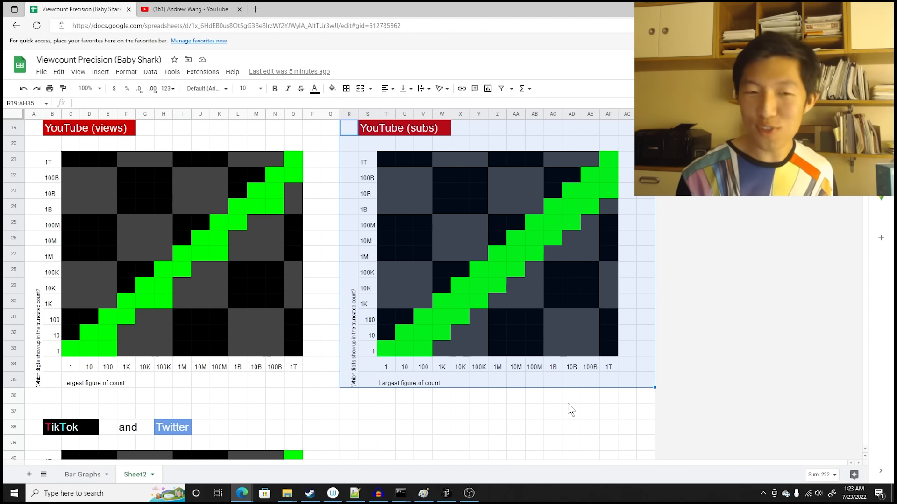
{"action": "left_click", "coordinate": [571, 395]}
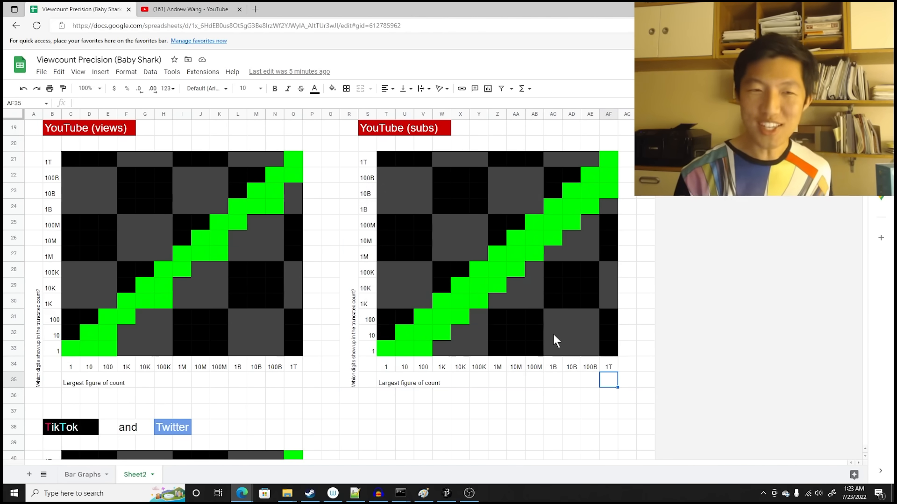
{"action": "left_click", "coordinate": [188, 9]}
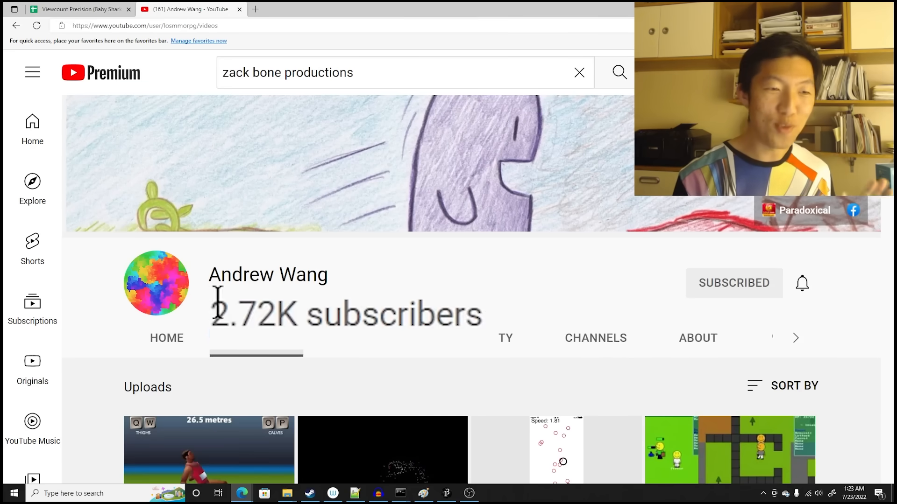
{"action": "double_click", "coordinate": [253, 314]}
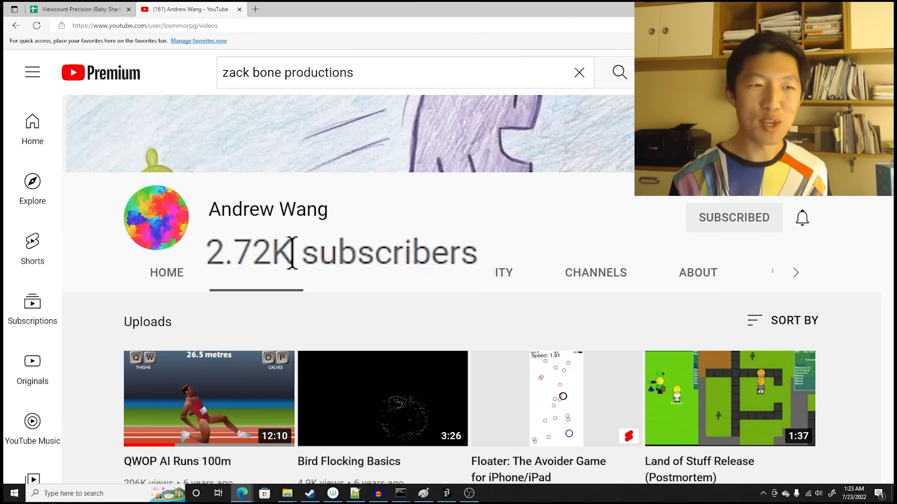
{"action": "left_click", "coordinate": [81, 9]}
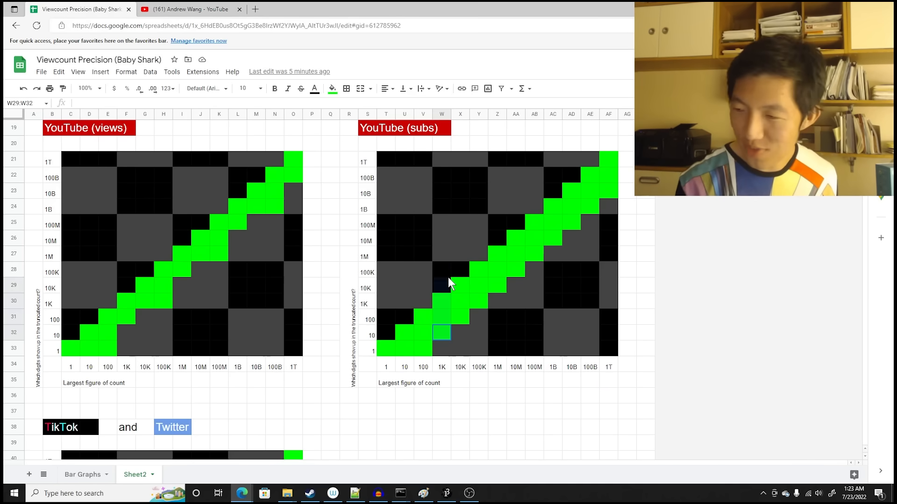
{"action": "left_click", "coordinate": [188, 9]}
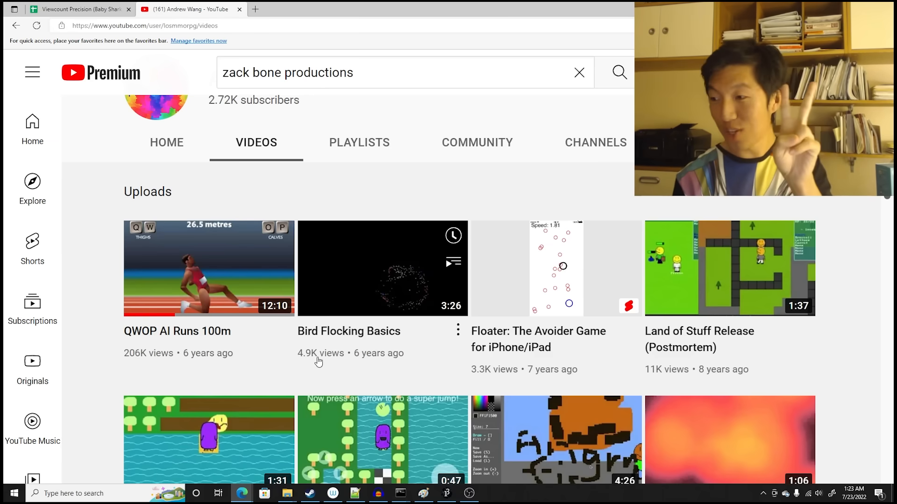
Return to the Viewcount Precision spreadsheet tab with the YouTube grids
{"action": "left_click", "coordinate": [77, 9]}
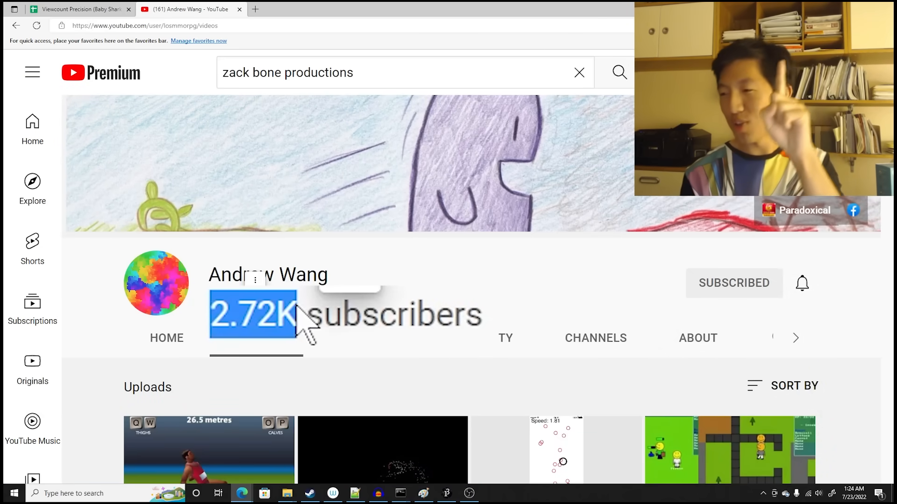
{"action": "mouse_move", "coordinate": [309, 309]}
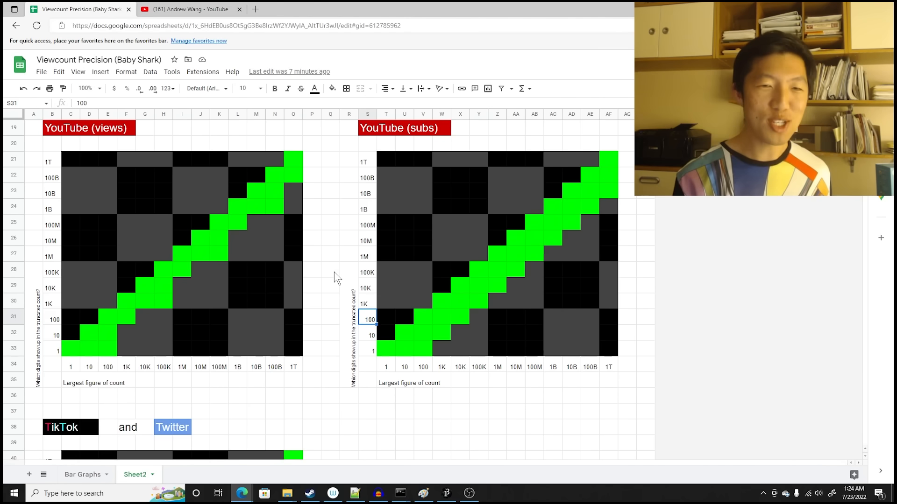
Scroll Sheet2 past the TikTok/Twitter grid down to the Instagram digit grid
{"action": "scroll", "scroll_direction": "down", "scroll_amount": 3}
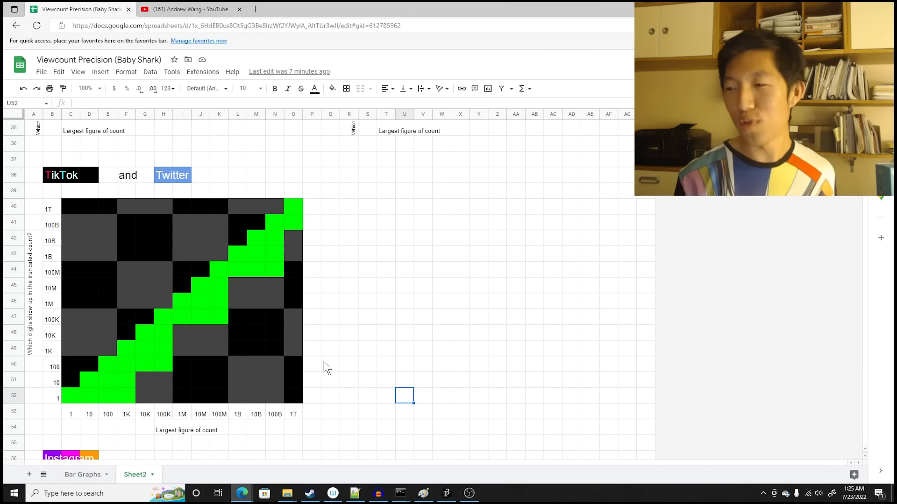
{"action": "left_click_drag", "start_coordinate": [182, 253], "coordinate": [219, 336]}
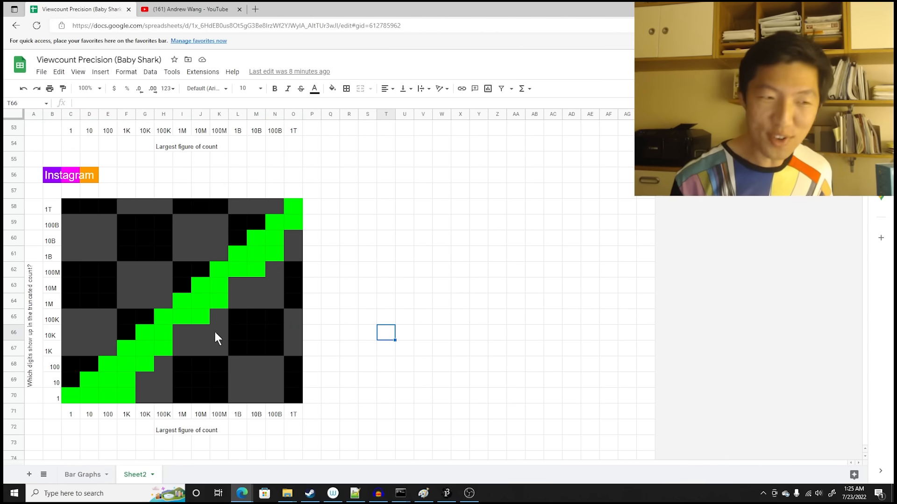
{"action": "scroll", "scroll_direction": "down", "scroll_amount": 3}
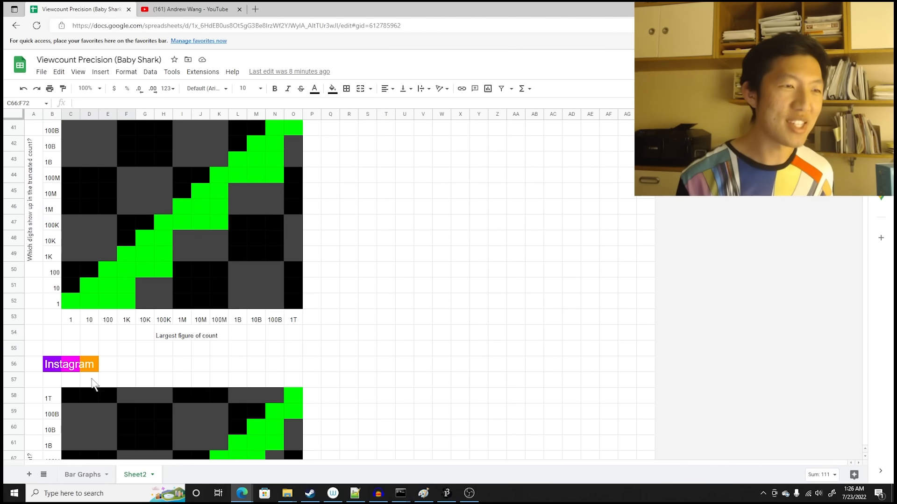
{"action": "scroll", "scroll_direction": "down", "scroll_amount": 3}
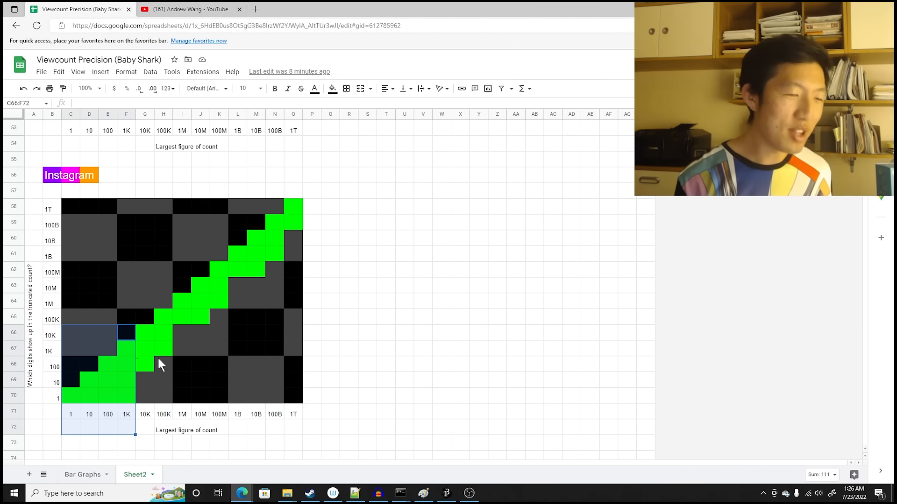
{"action": "left_click", "coordinate": [219, 301]}
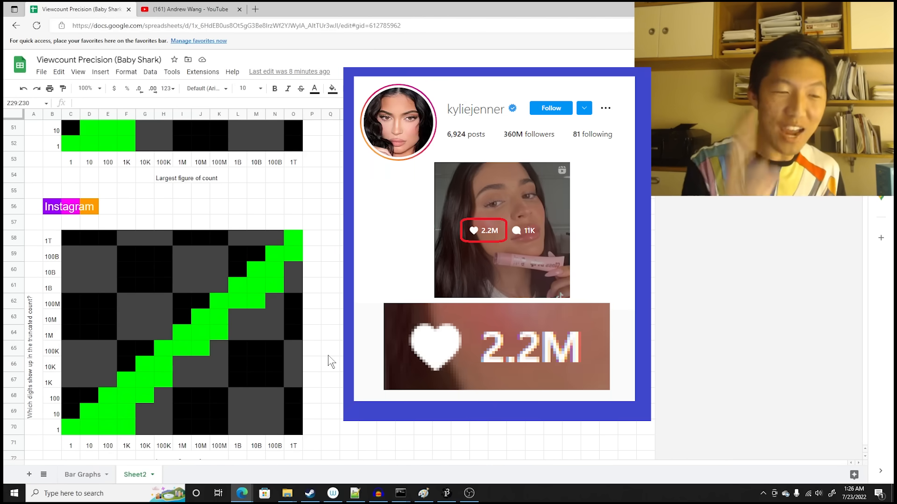
{"action": "left_click", "coordinate": [348, 333]}
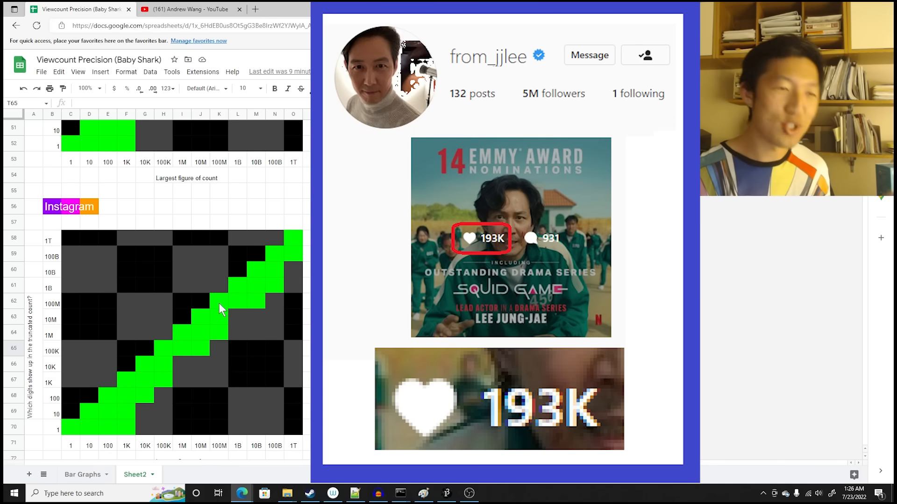
{"action": "left_click", "coordinate": [164, 351]}
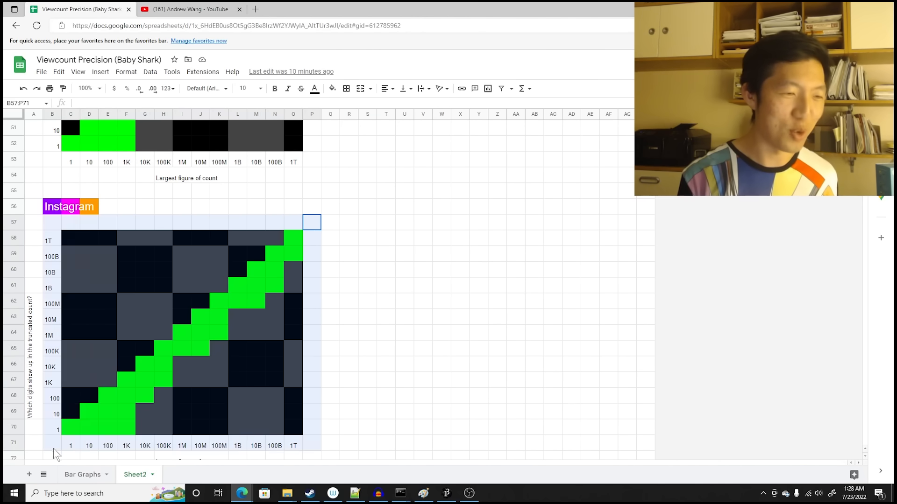
{"action": "left_click", "coordinate": [403, 380]}
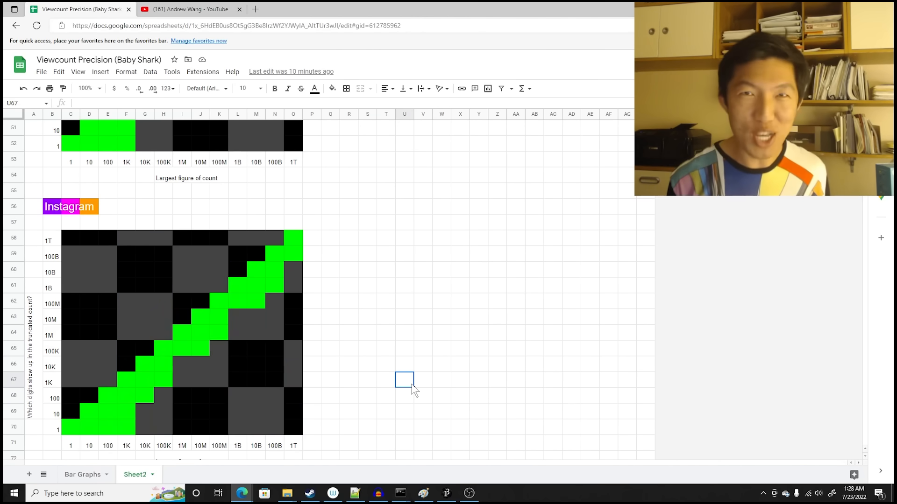